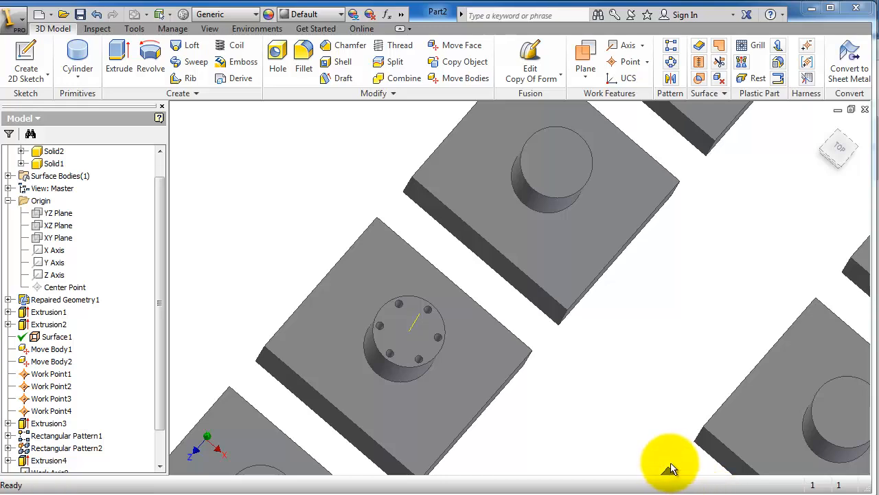
{"action": "mouse_move", "coordinate": [646, 360]}
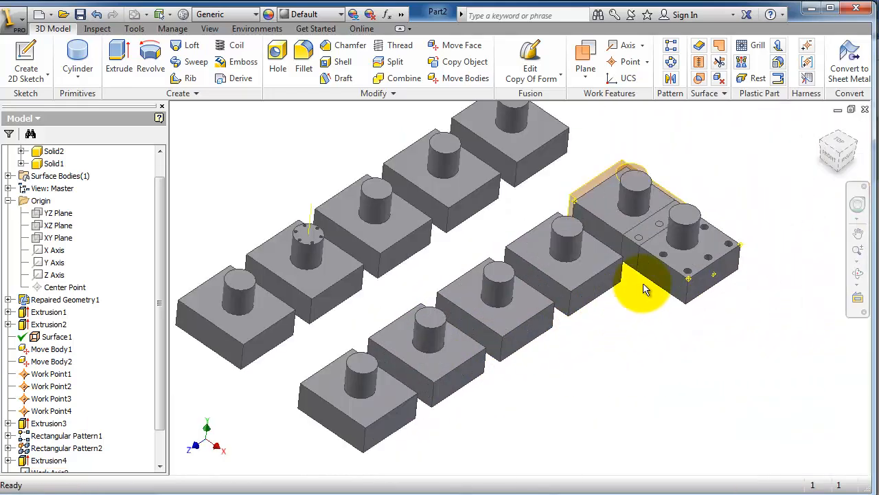
{"action": "mouse_move", "coordinate": [347, 177]}
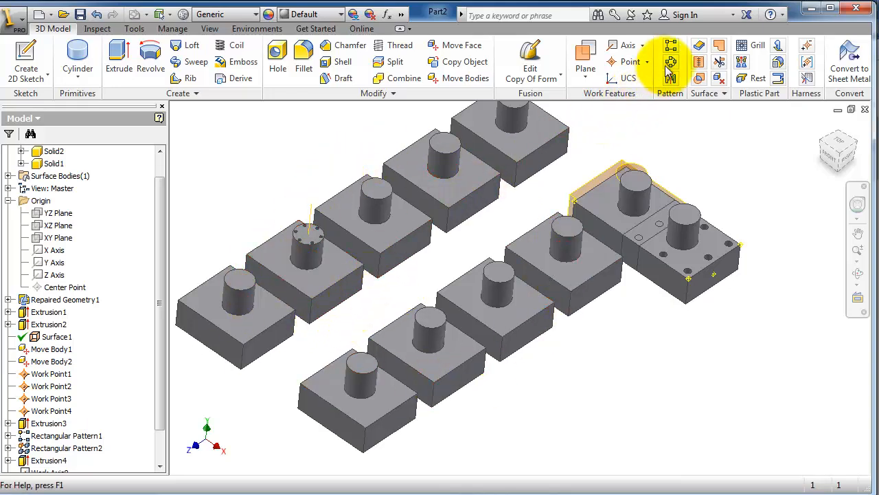
Step: Start a solid circular pattern of the blocks, then abandon it
{"action": "left_click", "coordinate": [670, 62]}
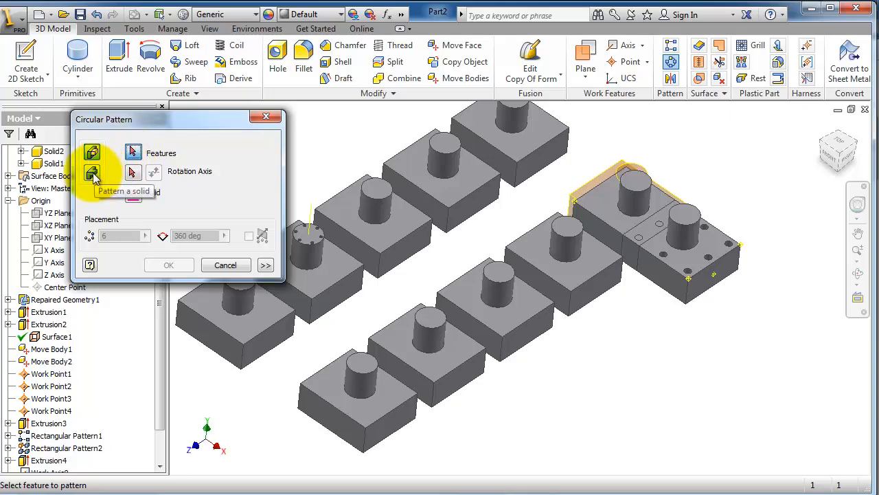
{"action": "left_click", "coordinate": [93, 174]}
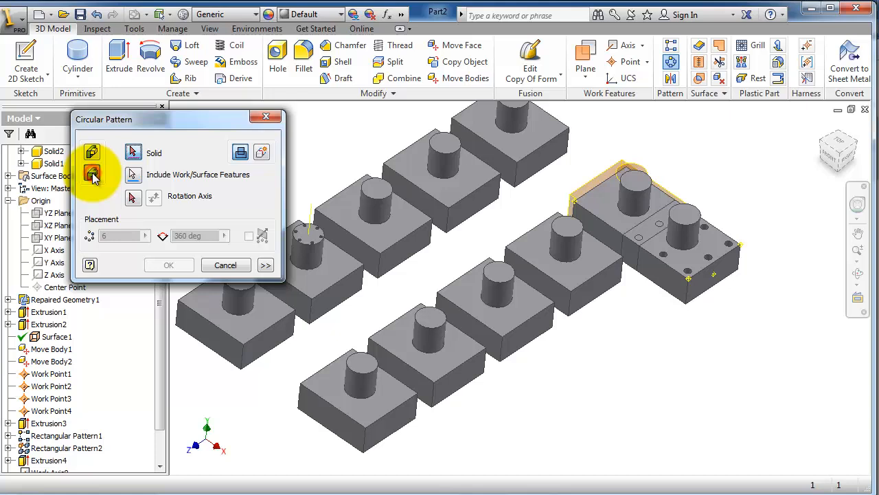
{"action": "left_click", "coordinate": [91, 152]}
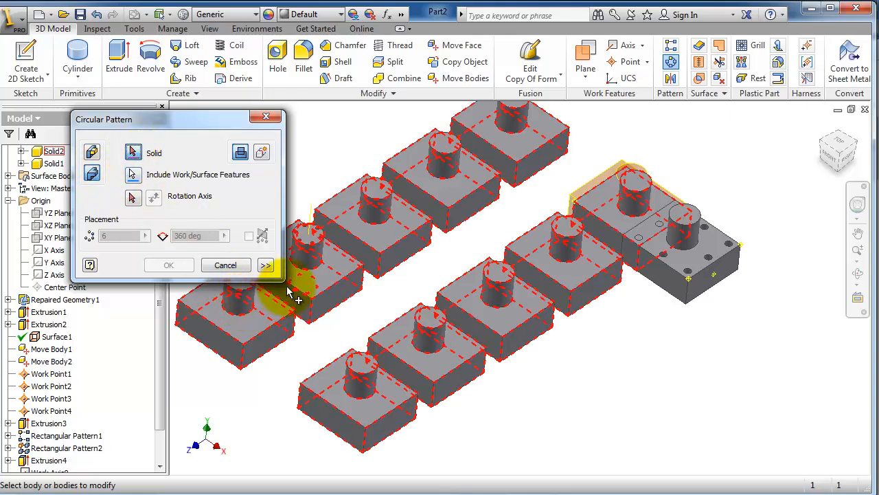
{"action": "mouse_move", "coordinate": [295, 364]}
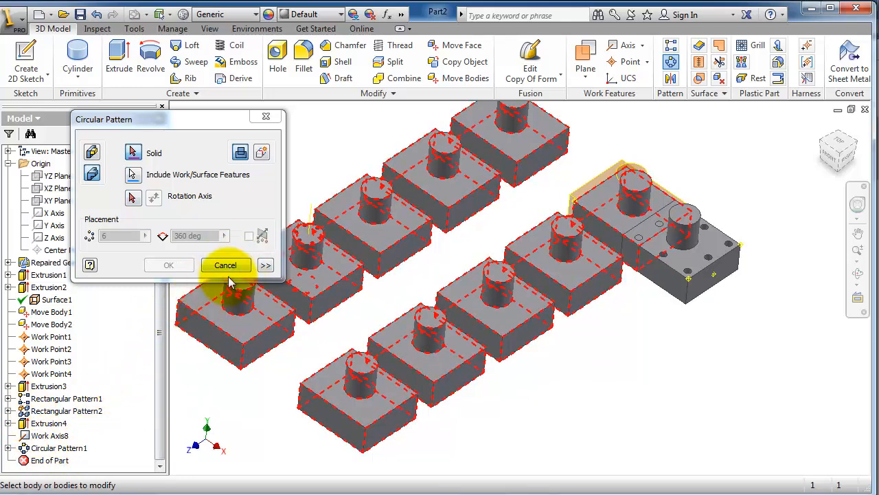
{"action": "left_click", "coordinate": [225, 265]}
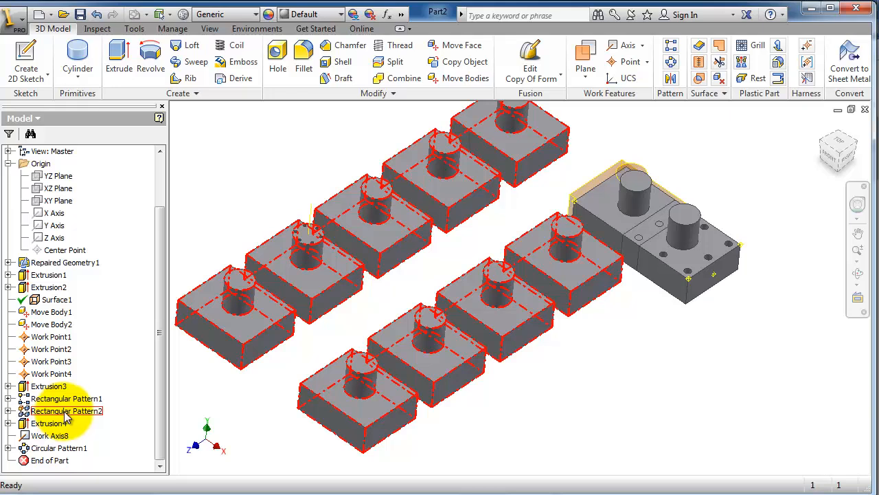
Step: Select Rectangular Pattern2, begin a circular pattern of the blocks, and start choosing the axis
{"action": "left_click", "coordinate": [67, 410]}
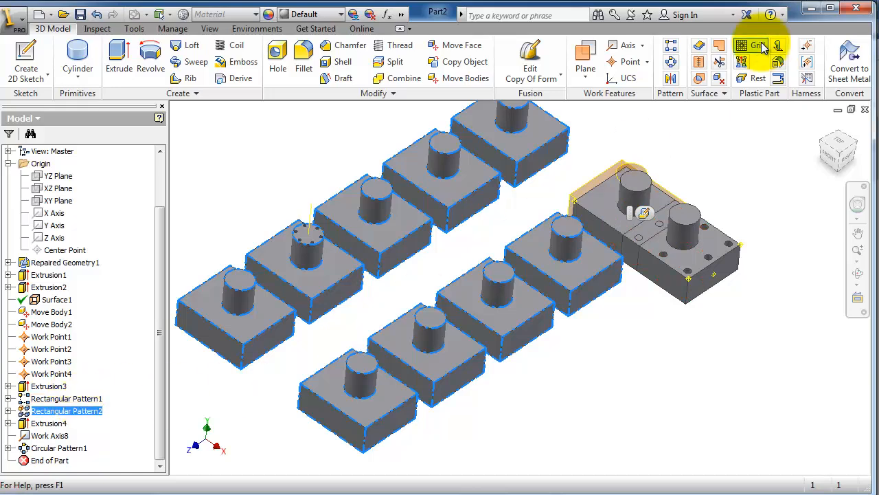
{"action": "left_click", "coordinate": [758, 45]}
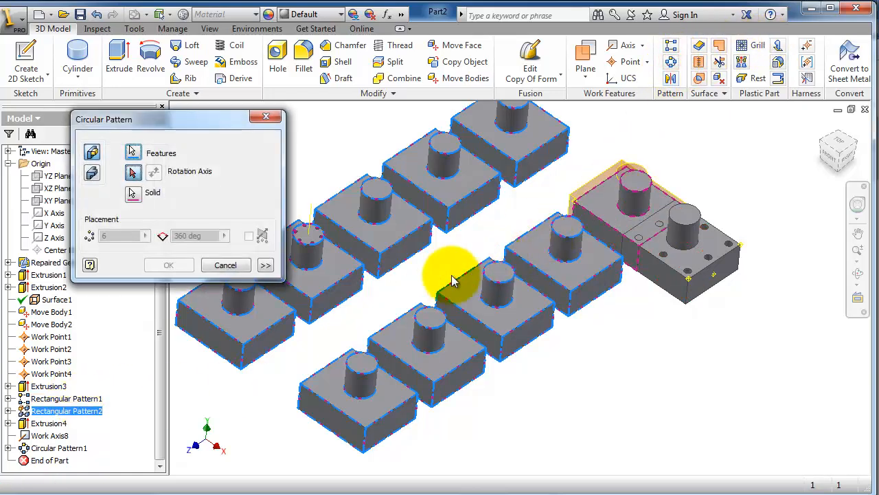
{"action": "left_click", "coordinate": [134, 171]}
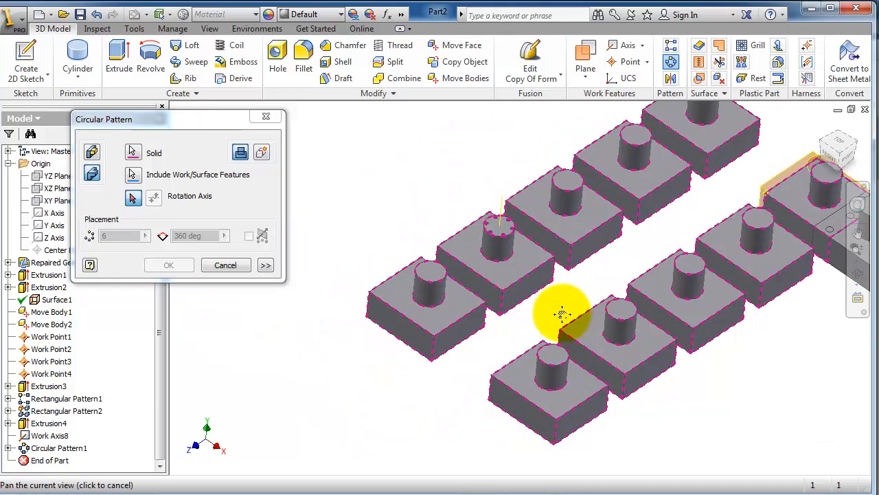
{"action": "left_click", "coordinate": [133, 198]}
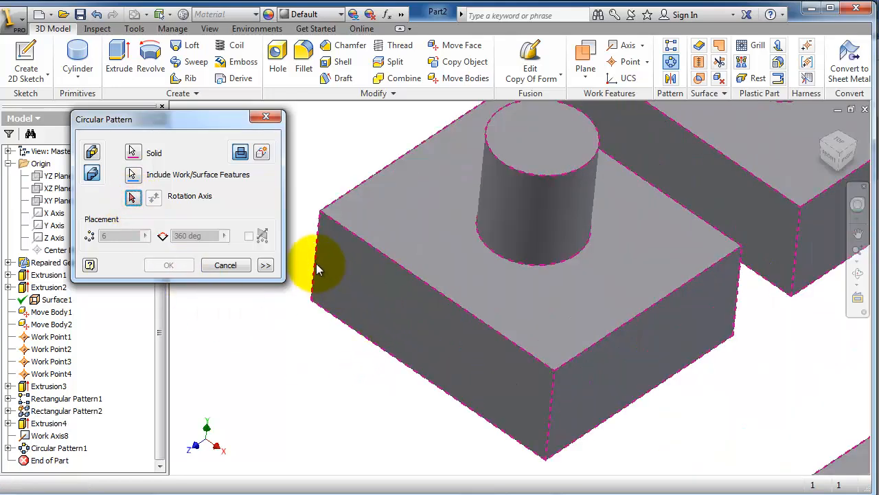
{"action": "mouse_move", "coordinate": [313, 271]}
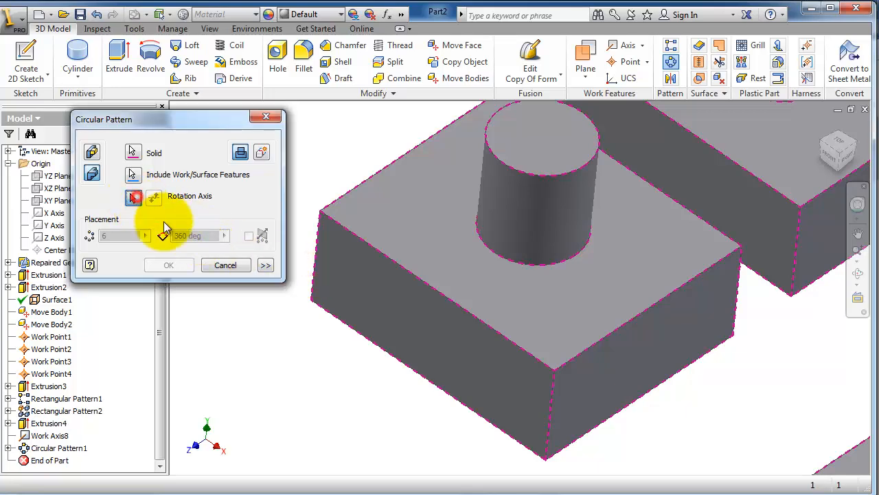
{"action": "left_click", "coordinate": [134, 197]}
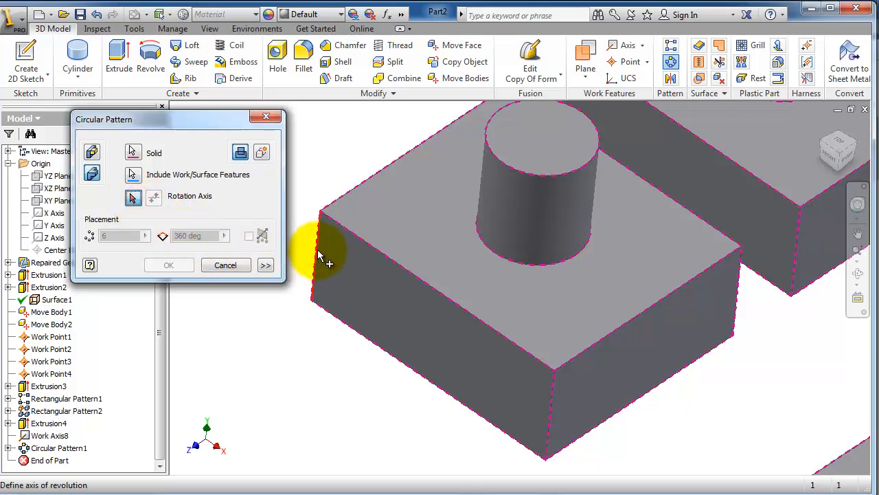
{"action": "mouse_move", "coordinate": [315, 292]}
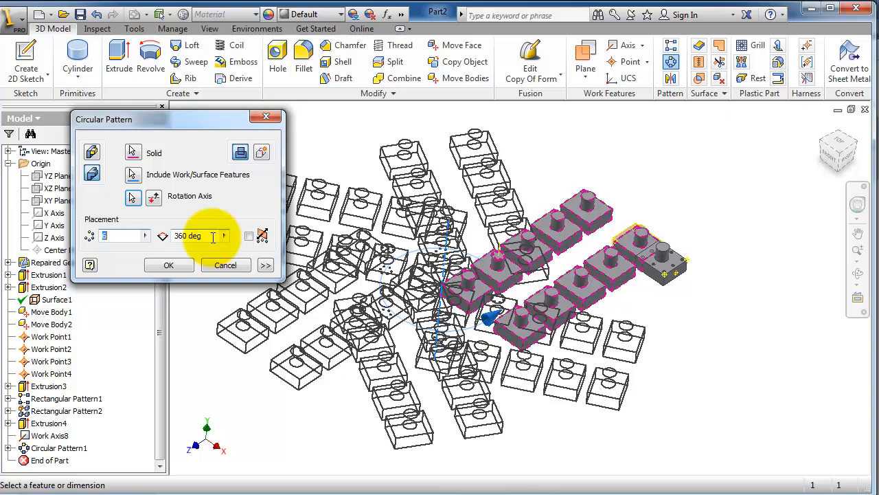
{"action": "mouse_move", "coordinate": [196, 255]}
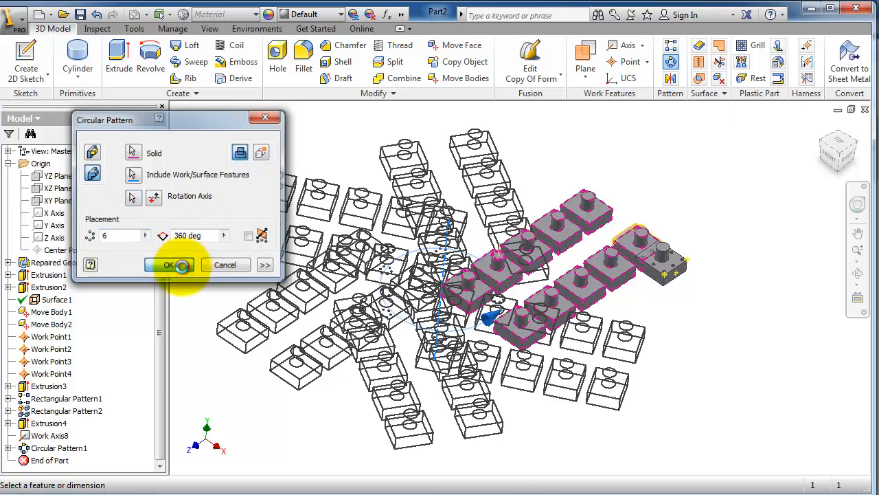
Step: Try applying the circular pattern, leaving only the original block rows
{"action": "left_click", "coordinate": [169, 265]}
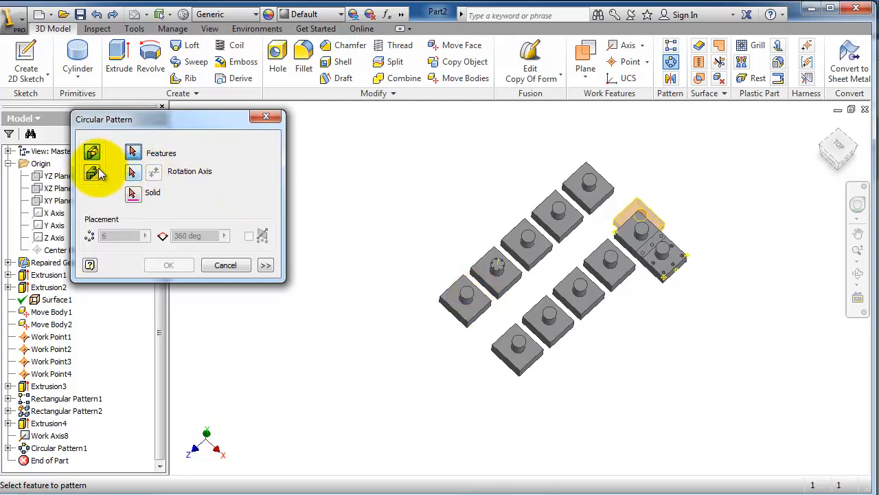
Step: Pattern the block solids six times around a block edge, checking the preview
{"action": "left_click", "coordinate": [91, 171]}
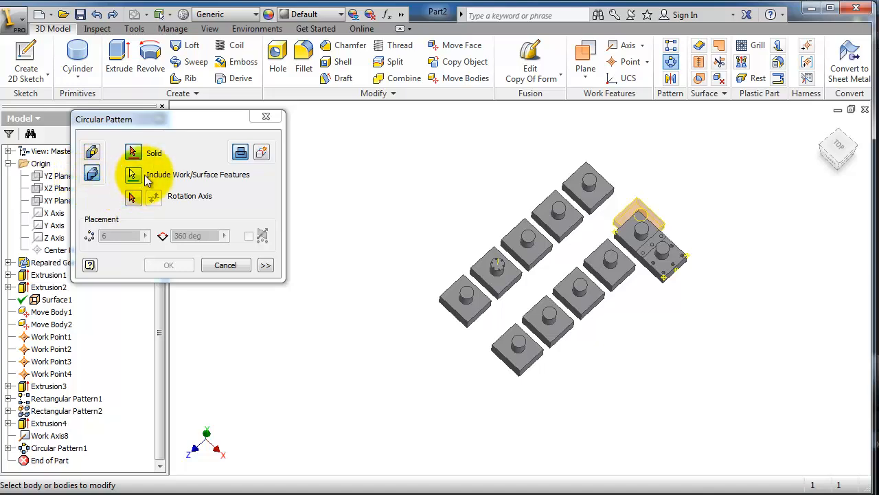
{"action": "left_click", "coordinate": [133, 198]}
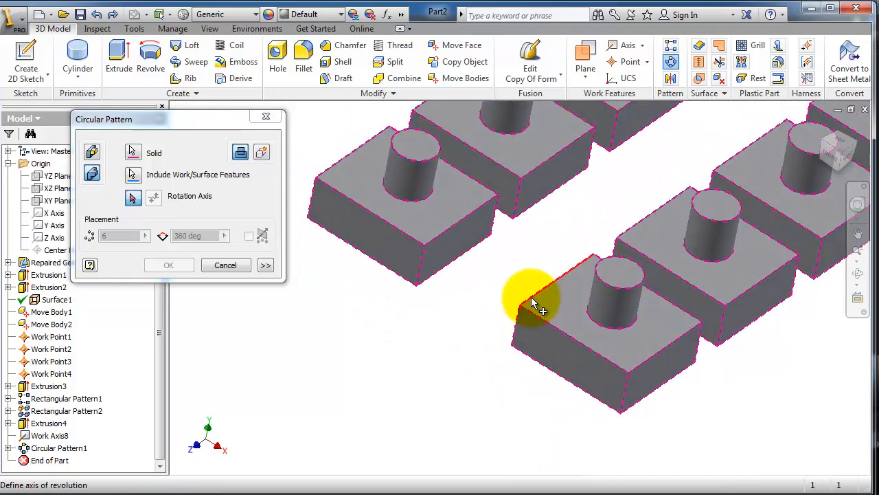
{"action": "mouse_move", "coordinate": [402, 237]}
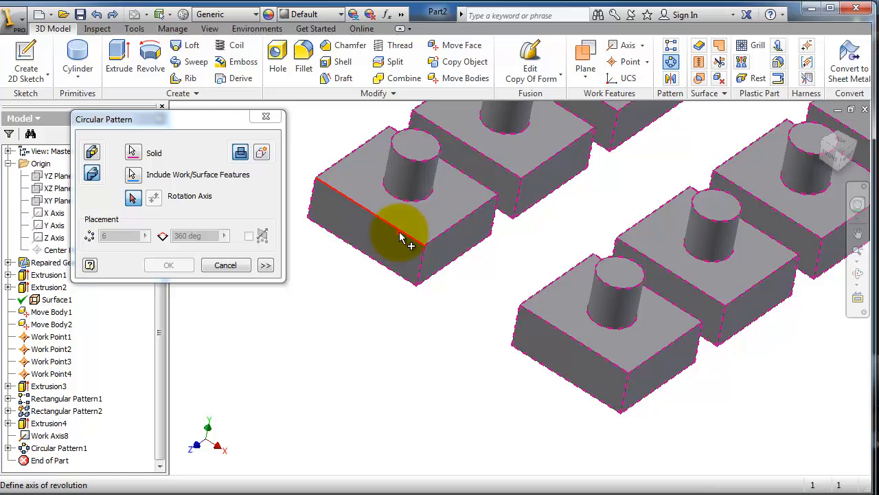
{"action": "left_click_drag", "start_coordinate": [402, 237], "coordinate": [546, 285]}
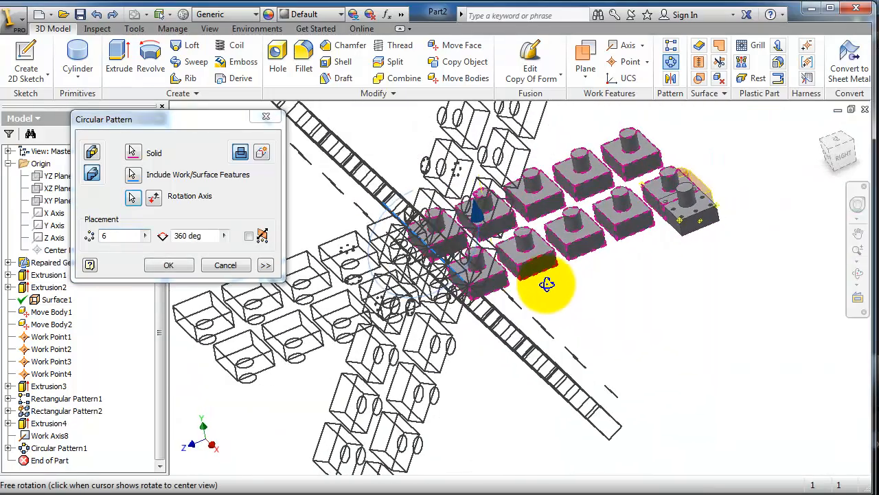
{"action": "left_click_drag", "start_coordinate": [546, 285], "coordinate": [517, 275]}
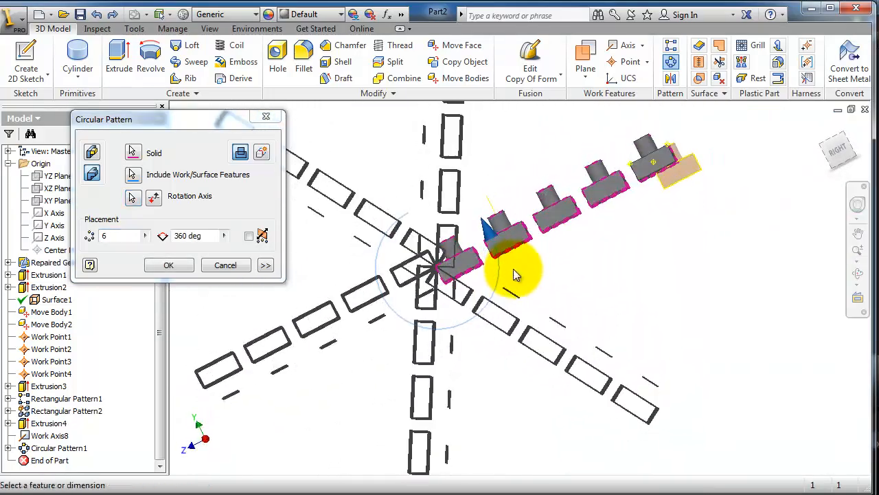
{"action": "left_click", "coordinate": [168, 265]}
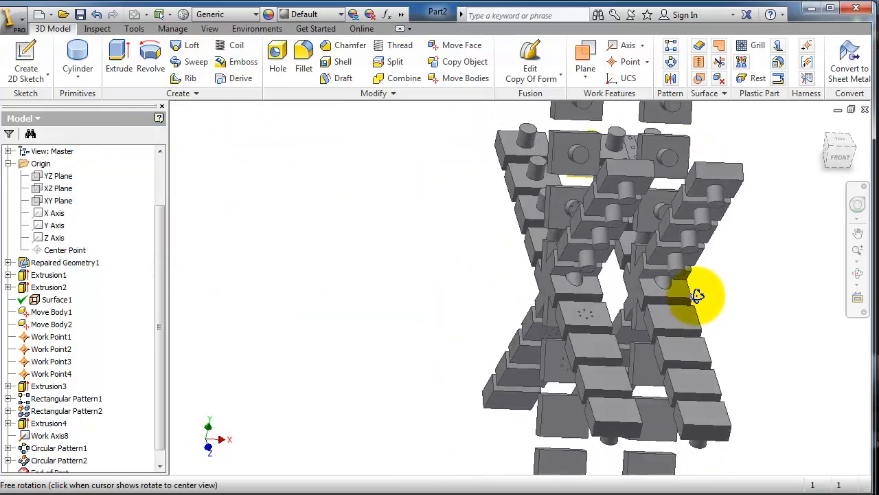
Step: Orbit around the radiating block copies and the original block row
{"action": "left_click_drag", "start_coordinate": [698, 295], "coordinate": [481, 254]}
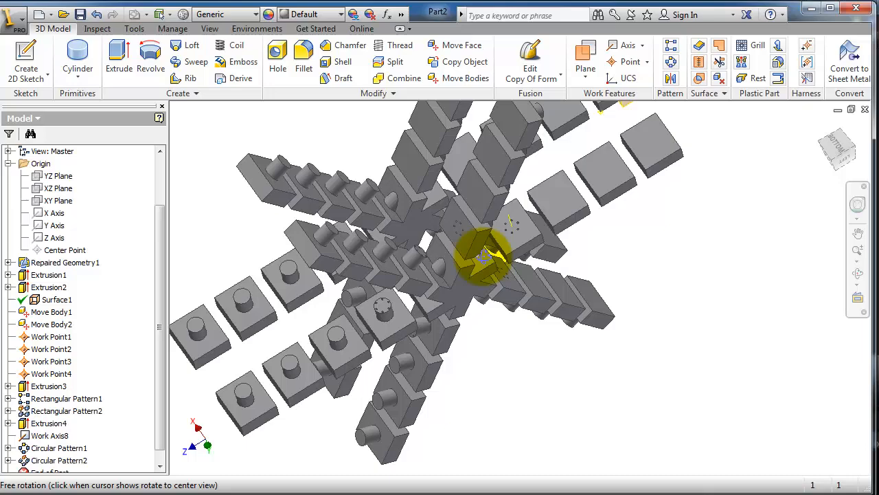
{"action": "left_click_drag", "start_coordinate": [488, 257], "coordinate": [608, 323]}
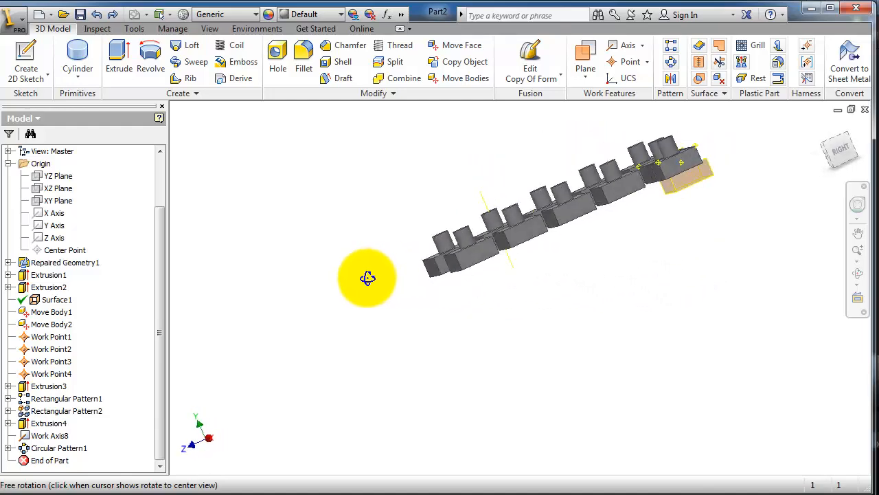
{"action": "left_click_drag", "start_coordinate": [367, 278], "coordinate": [697, 199]}
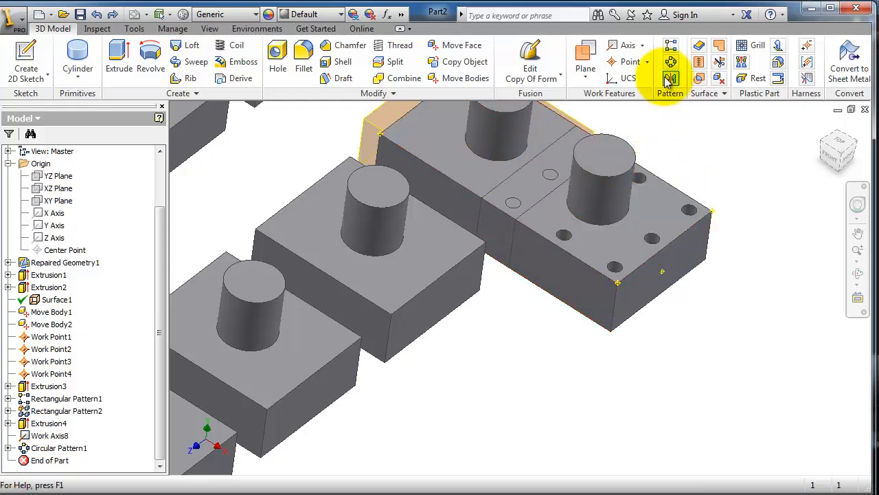
Step: Circularly pattern the hole feature on the end block and view the holes from below
{"action": "left_click", "coordinate": [670, 62]}
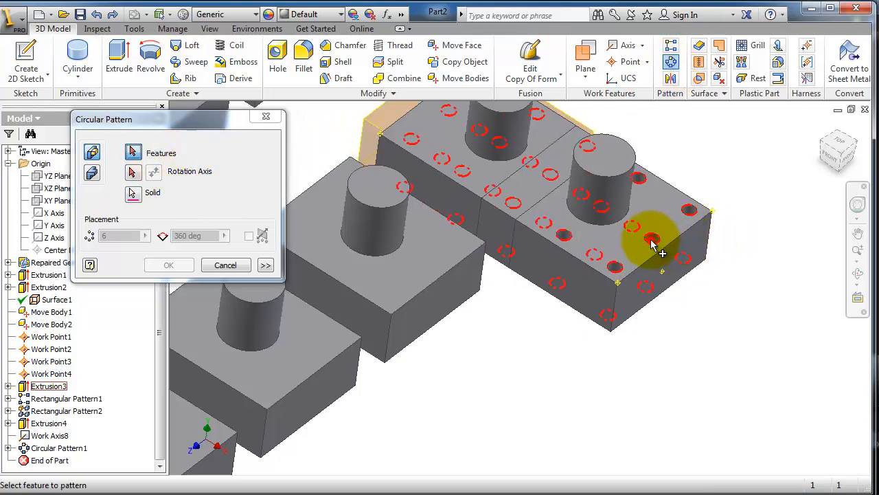
{"action": "left_click", "coordinate": [652, 241]}
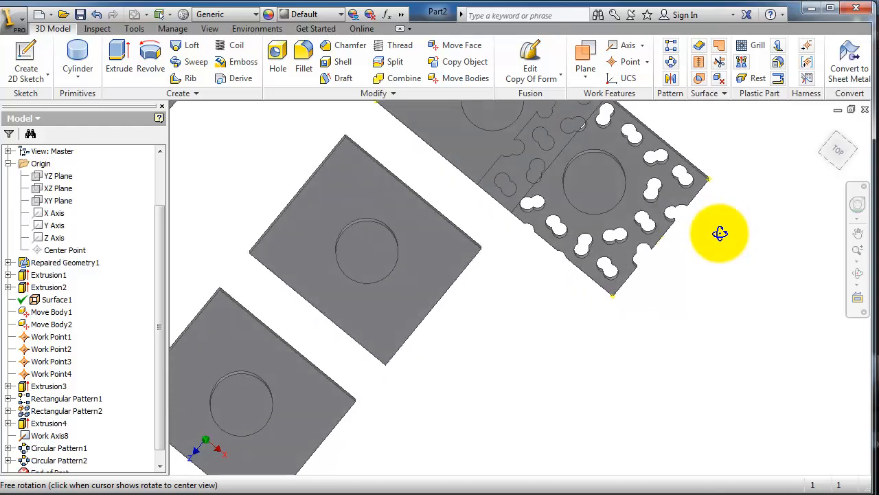
{"action": "left_click_drag", "start_coordinate": [720, 233], "coordinate": [600, 274]}
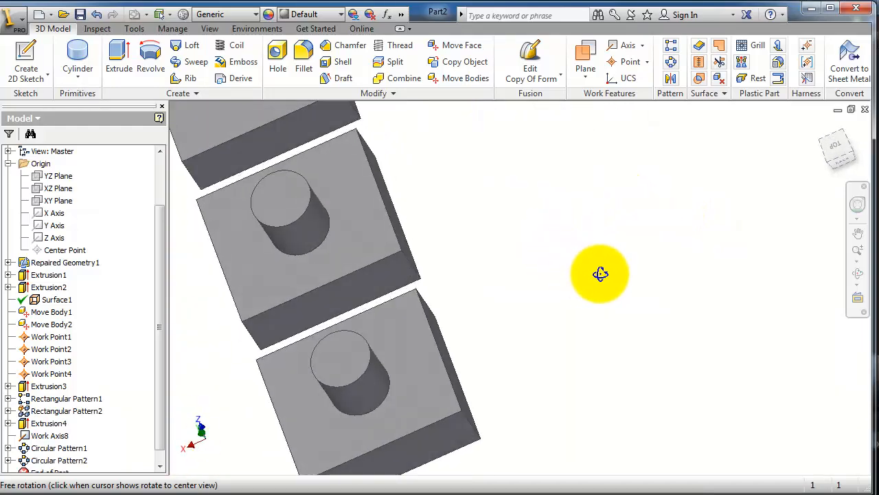